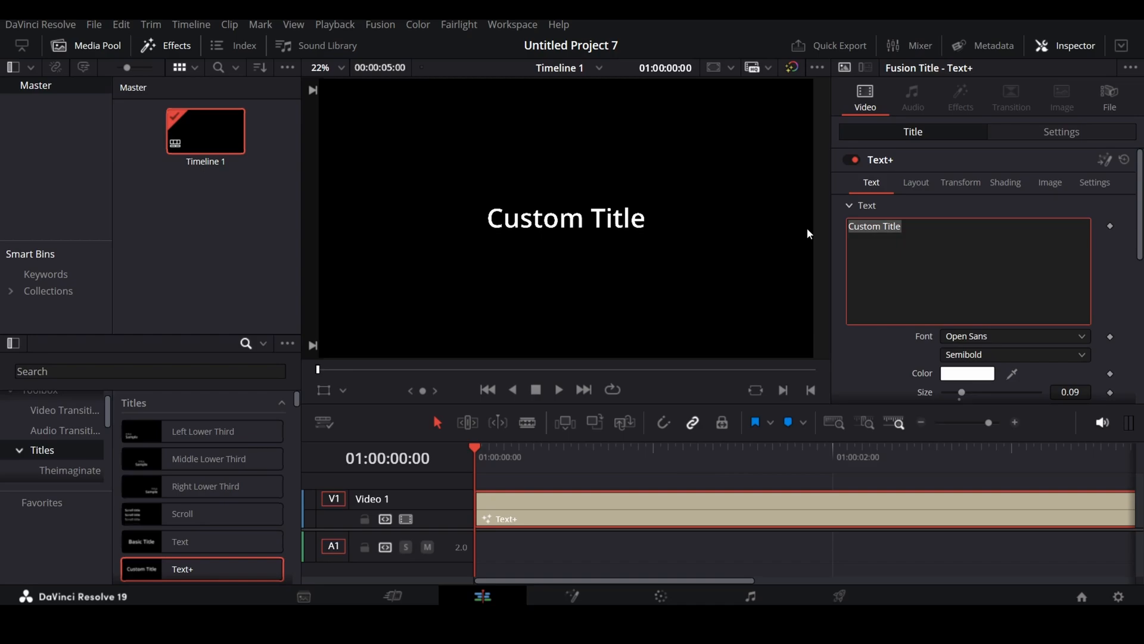
# Step: Set the Text+ title to 'SURREAL' in Gotham Black at about 0.15 size
pyautogui.write('SURR')
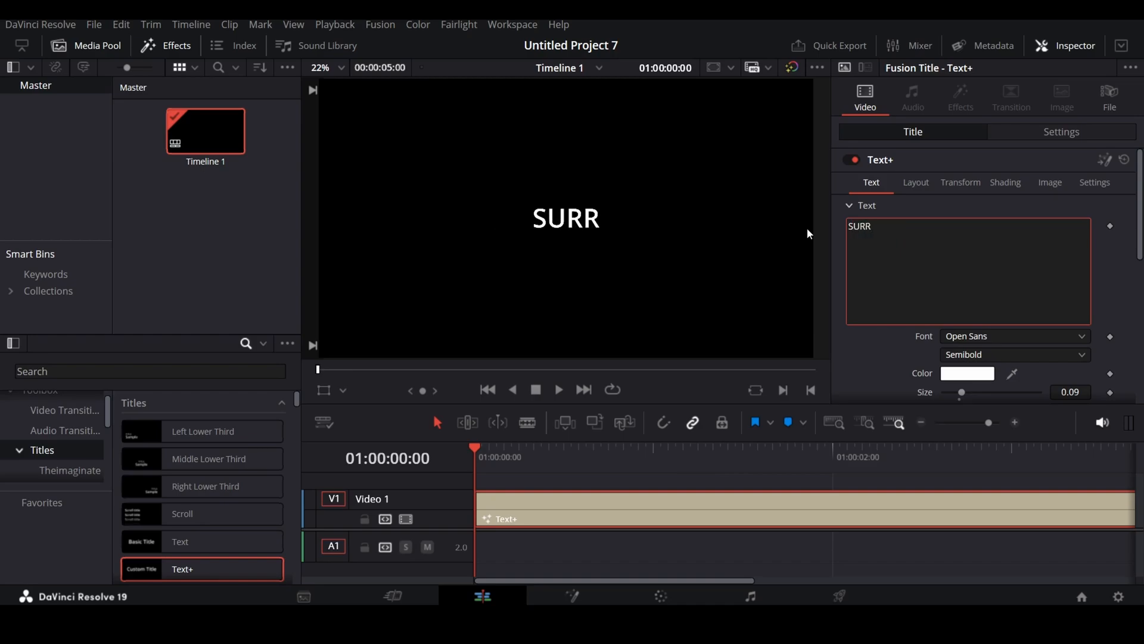
pyautogui.write('EAL')
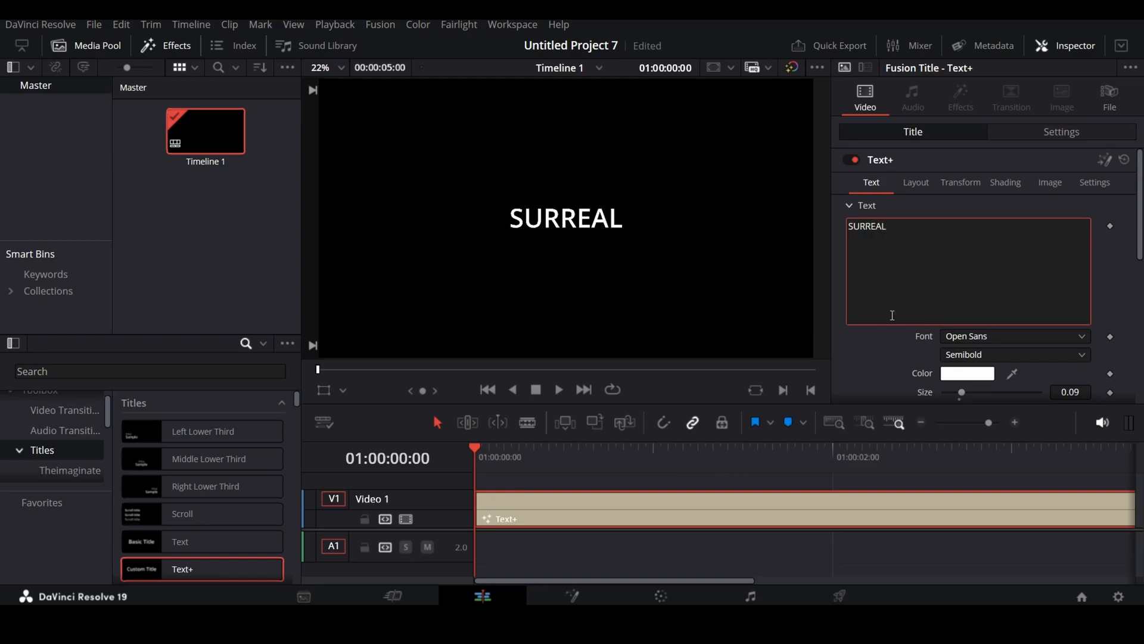
pyautogui.click(1013, 337)
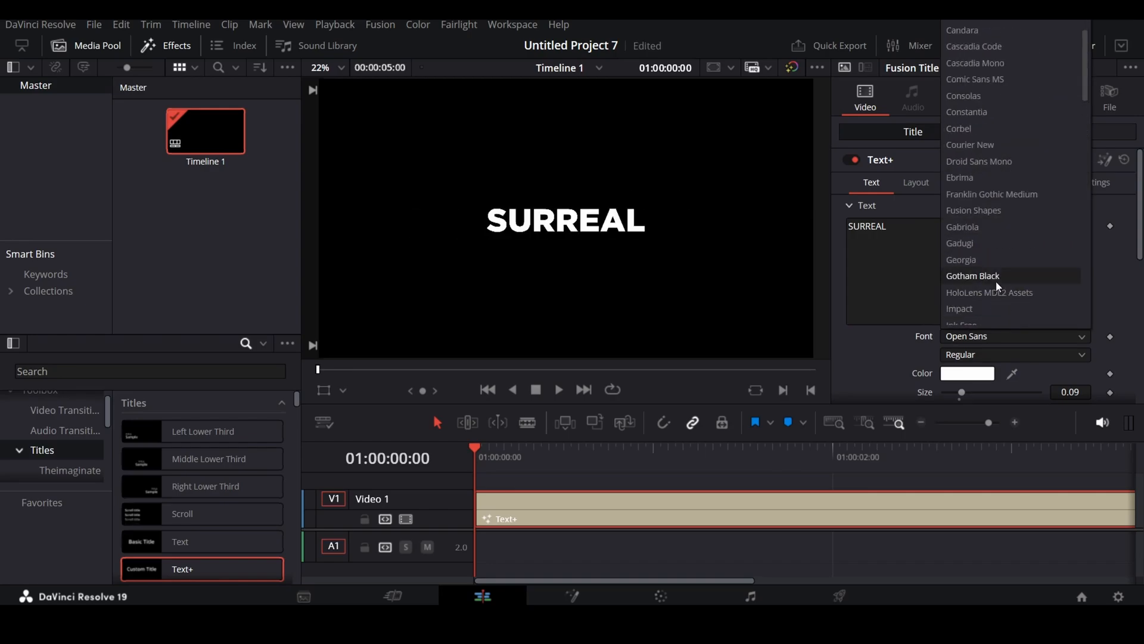
pyautogui.click(973, 276)
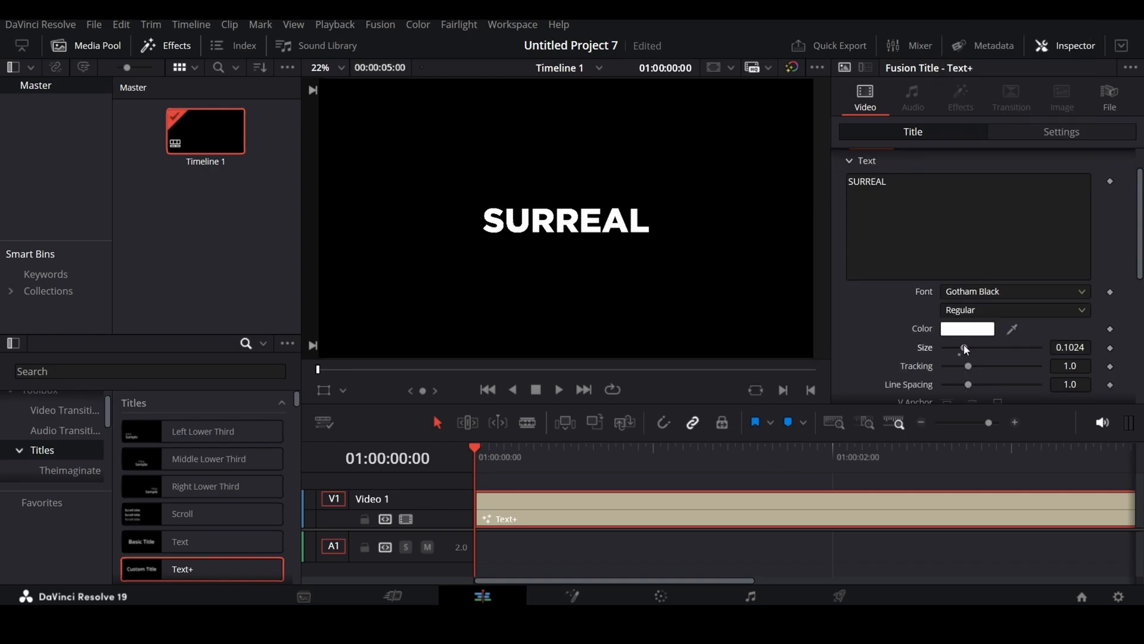
pyautogui.moveTo(963, 348); pyautogui.dragTo(974, 348)
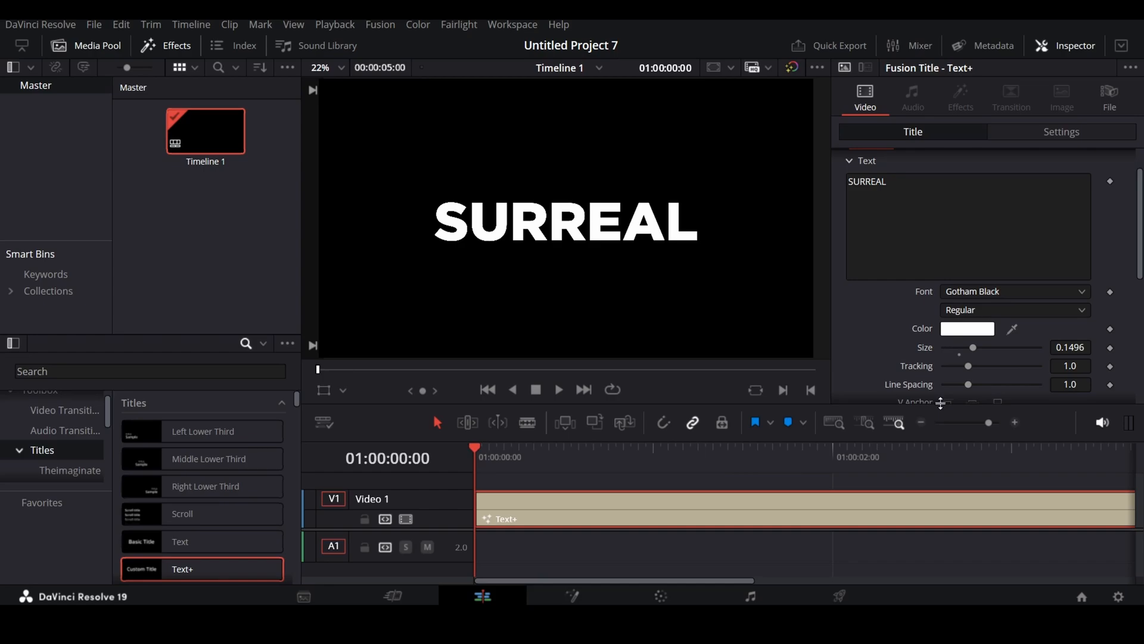
# Step: Disable the title's solid fill and make its outline white in Shading
pyautogui.click(1010, 181)
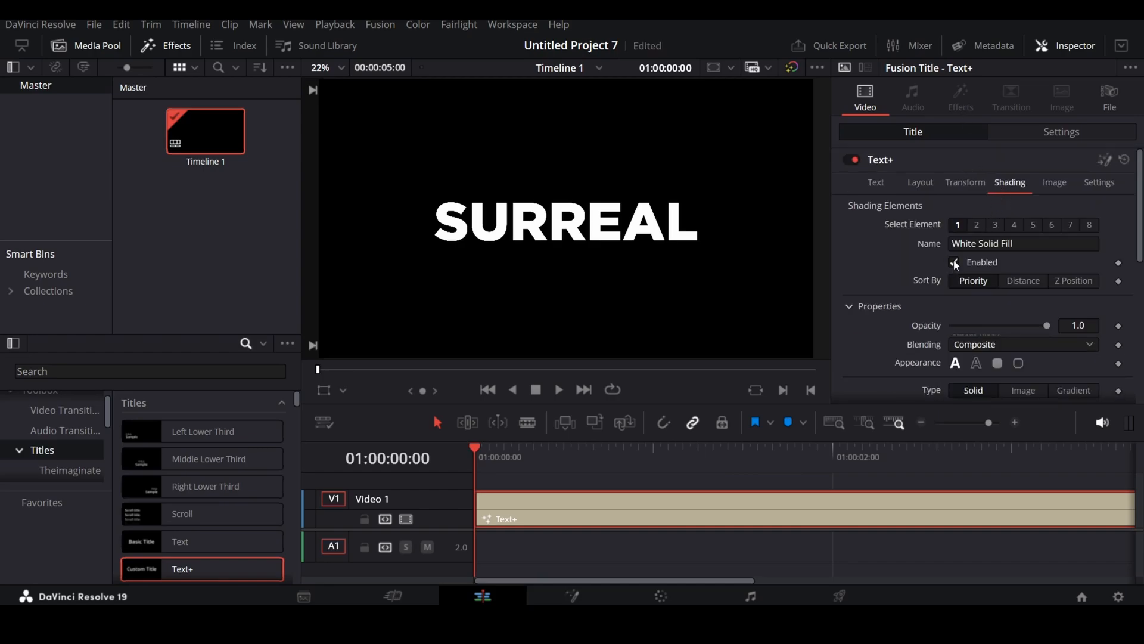
pyautogui.click(977, 224)
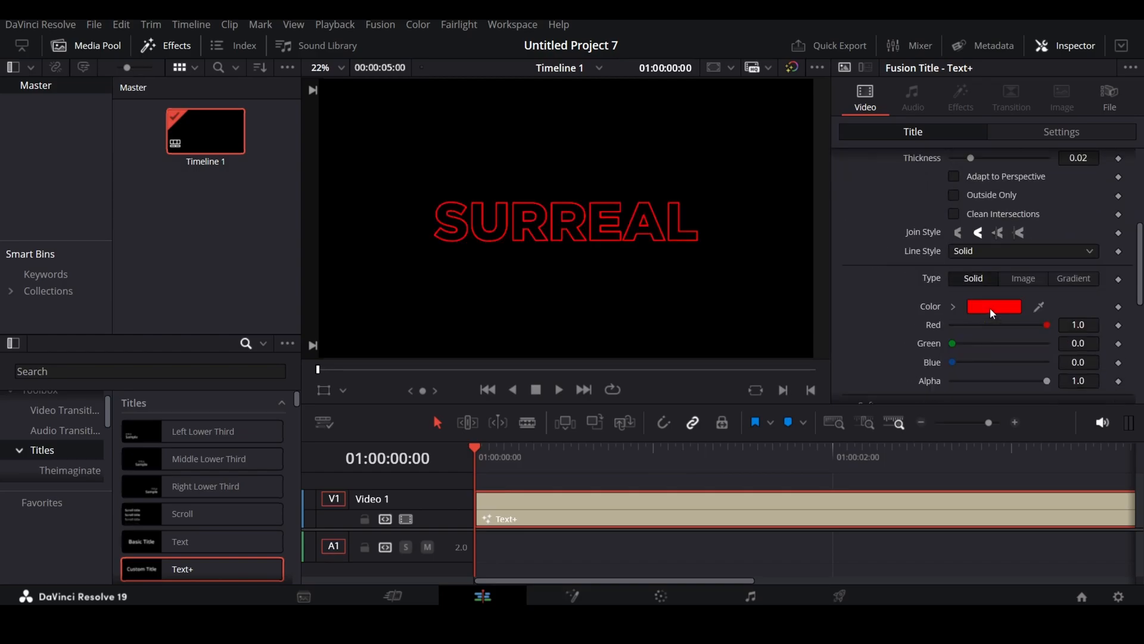
pyautogui.click(993, 306)
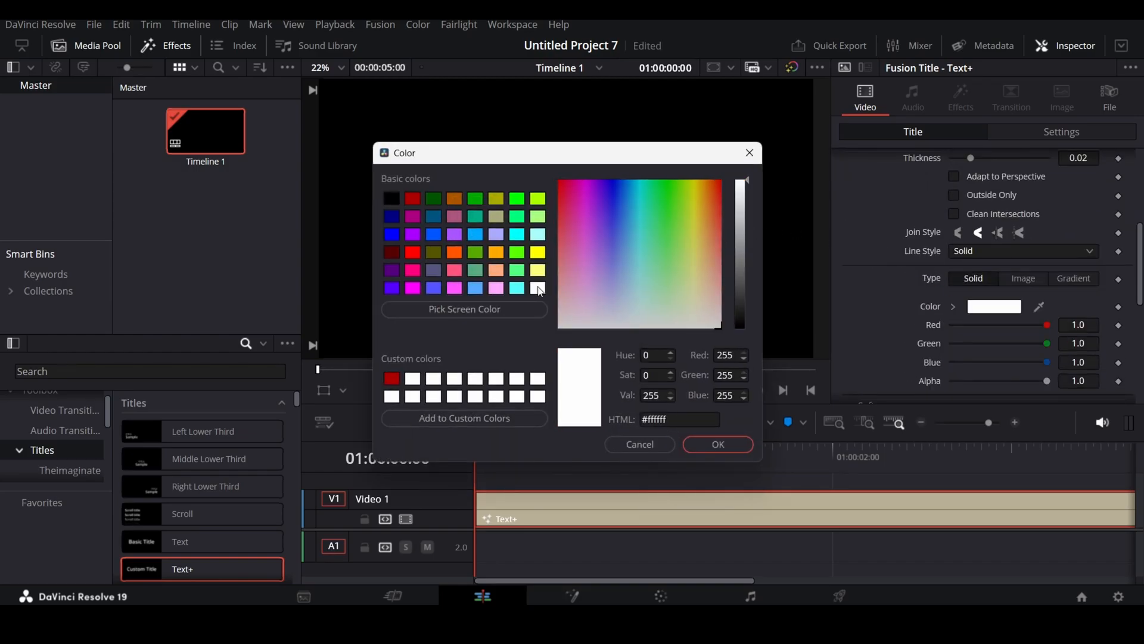
pyautogui.click(716, 443)
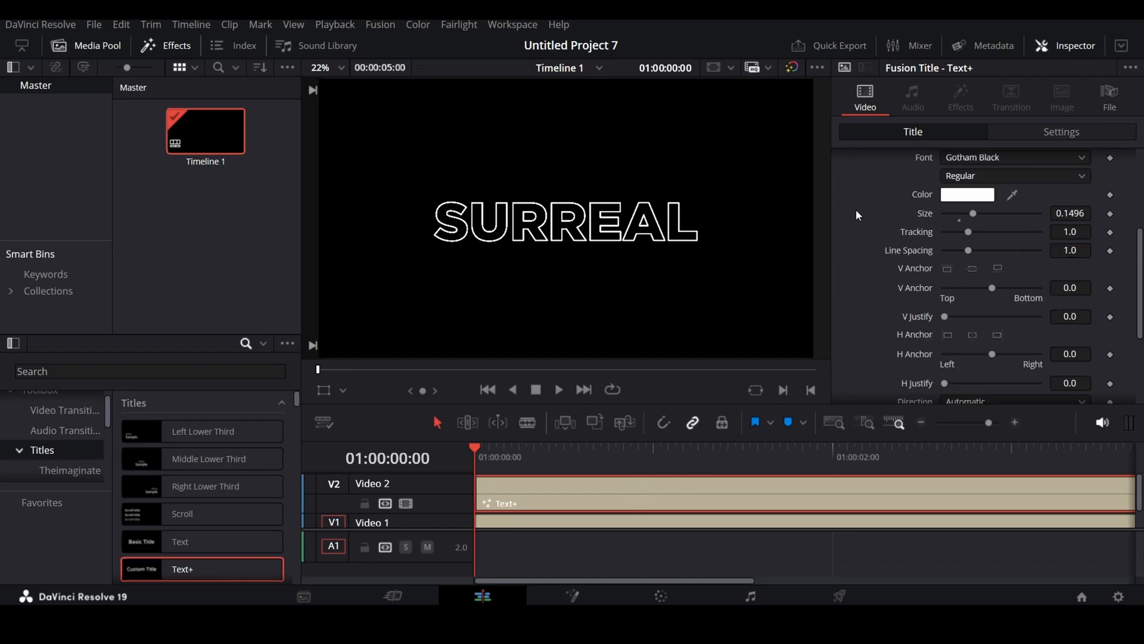
# Step: Re-enable the White Solid Fill element on the upper title copy
pyautogui.click(1009, 181)
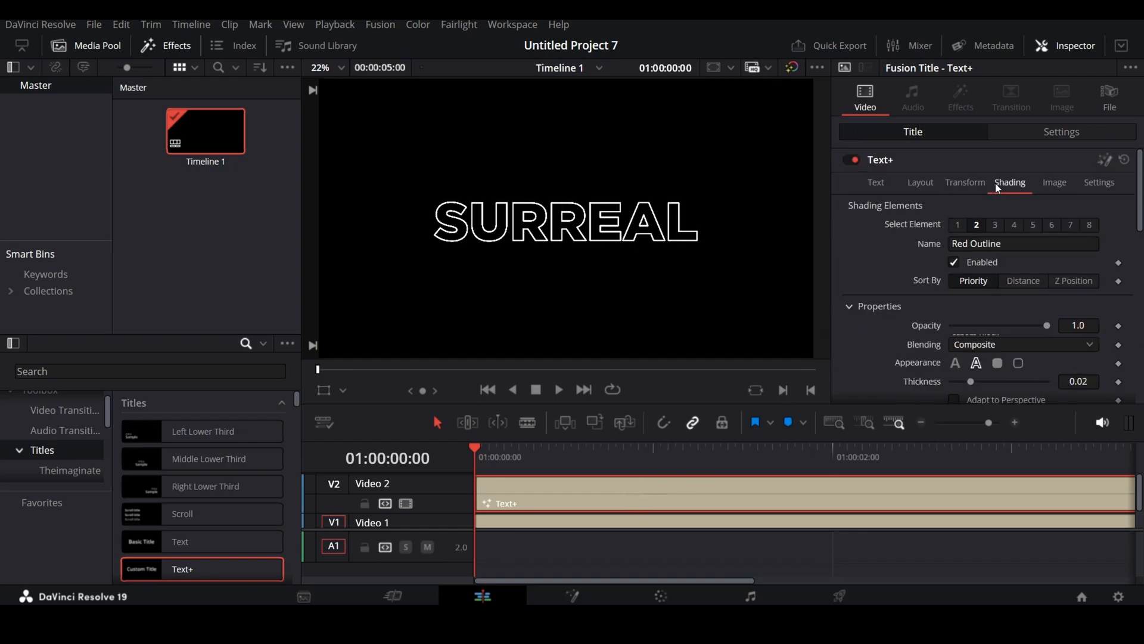
pyautogui.click(953, 263)
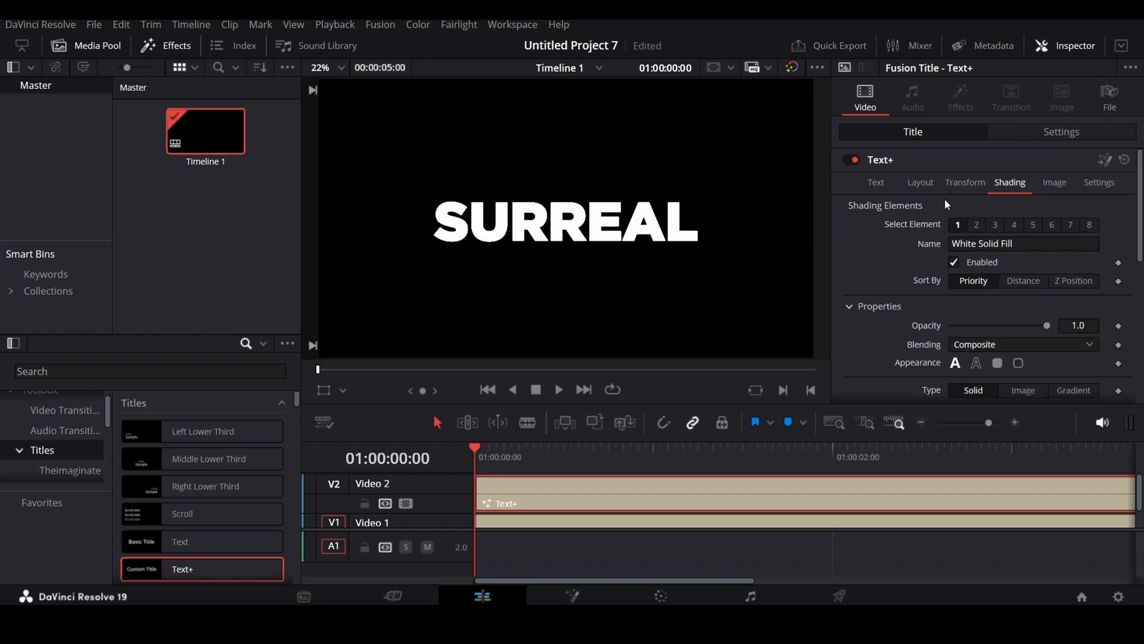
pyautogui.click(875, 181)
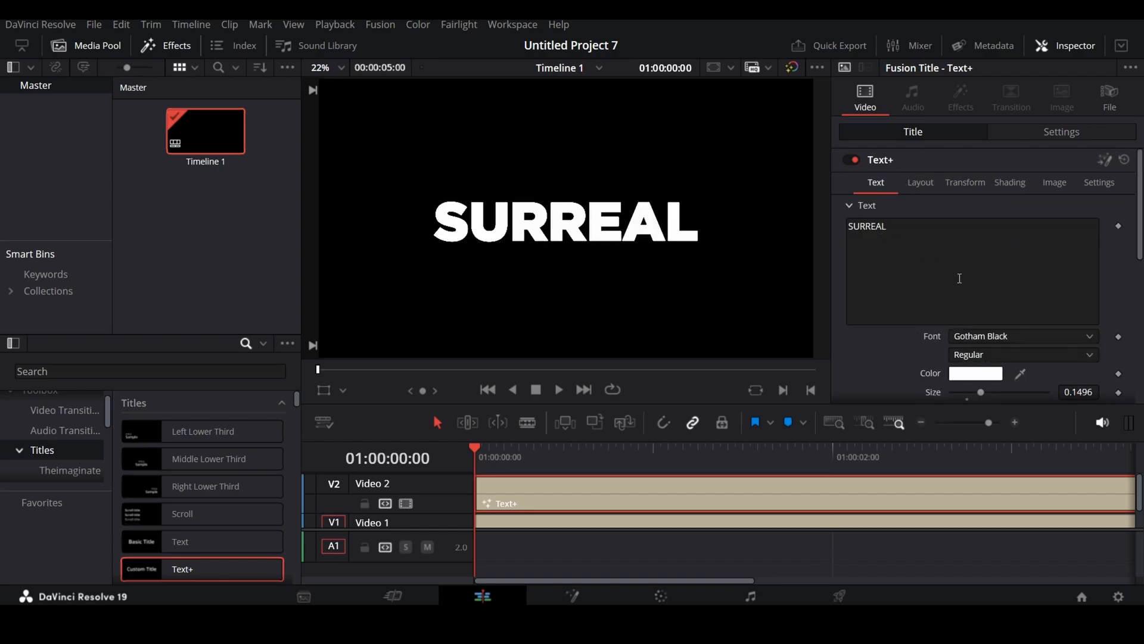
# Step: Keyframe the Write On End slider so the solid letters reveal over time
pyautogui.scroll(-3)
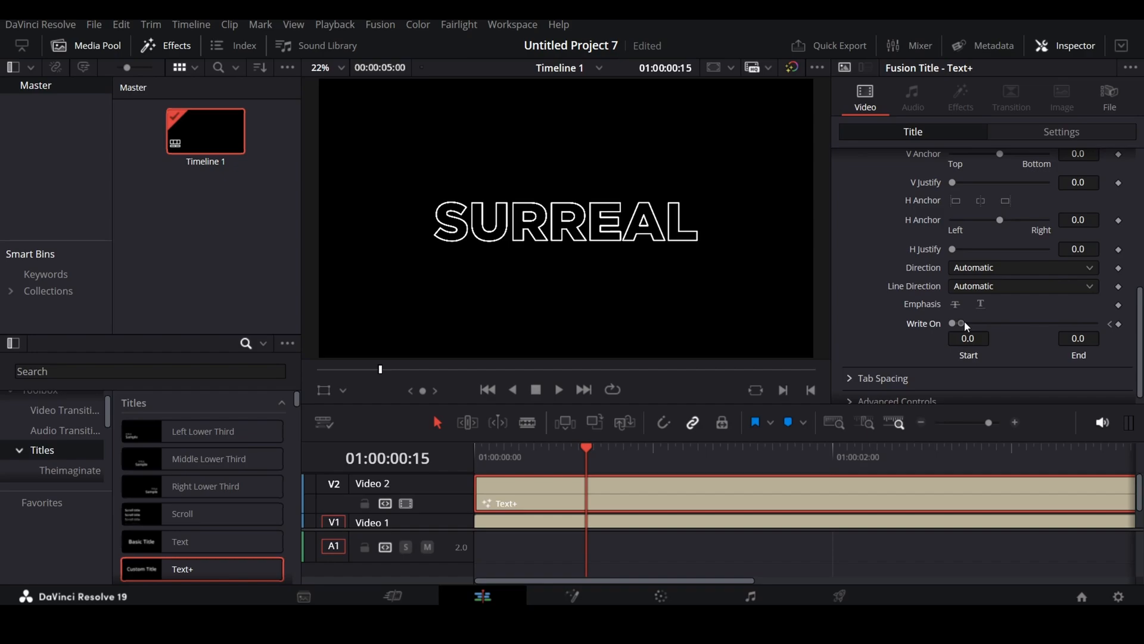
pyautogui.moveTo(962, 323); pyautogui.dragTo(1094, 323)
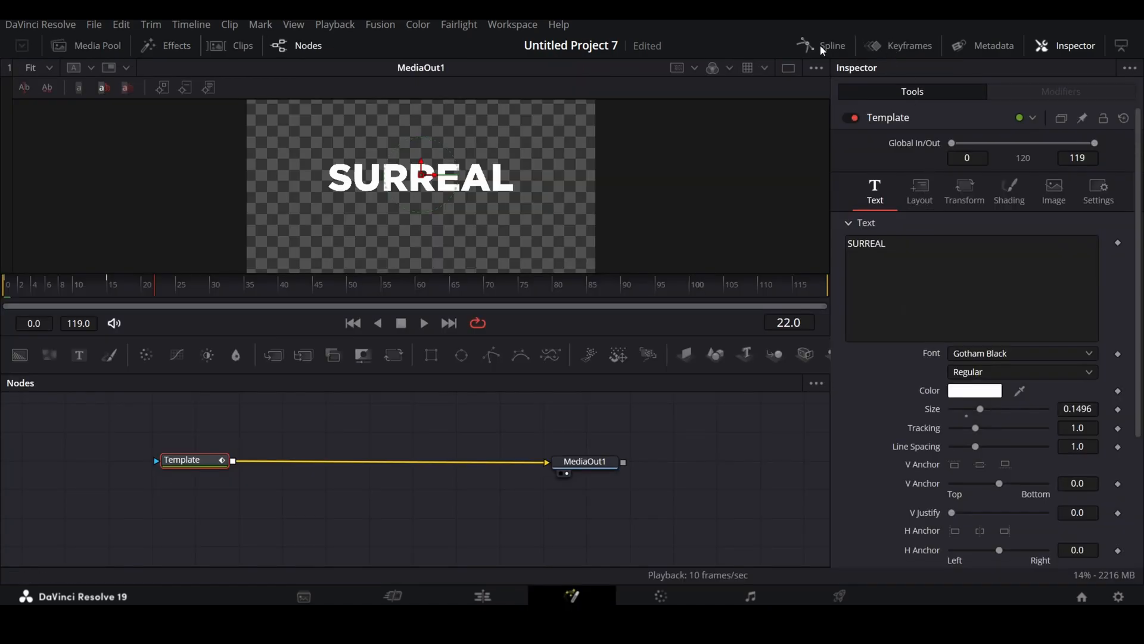
# Step: Smooth the Write On curves in the Fusion Spline editor, then return to Edit
pyautogui.click(831, 46)
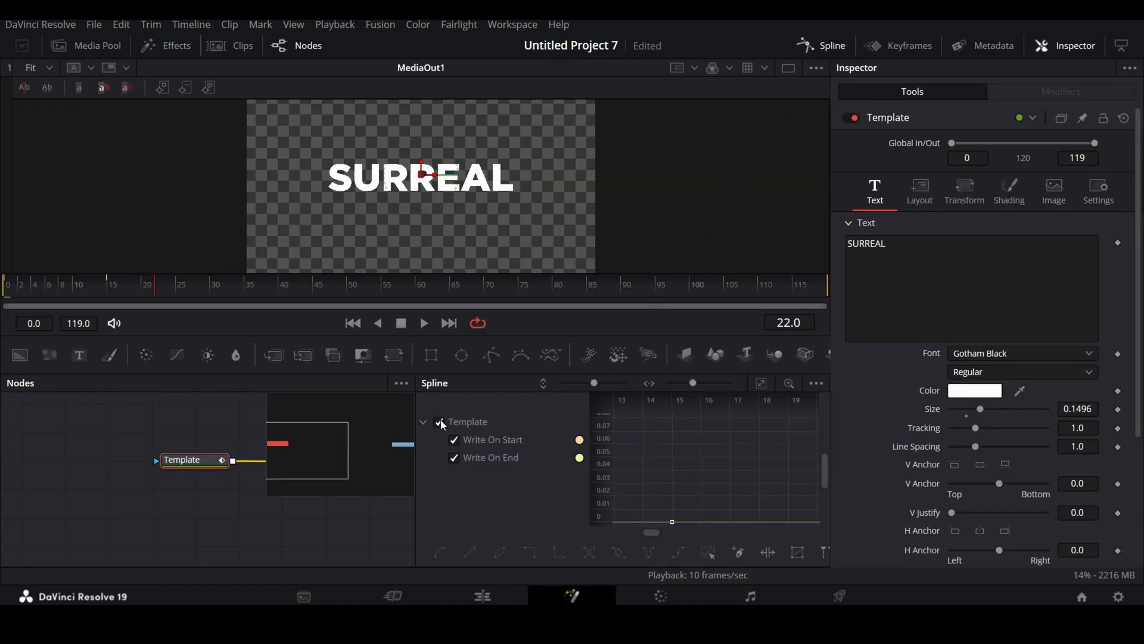
pyautogui.moveTo(761, 383)
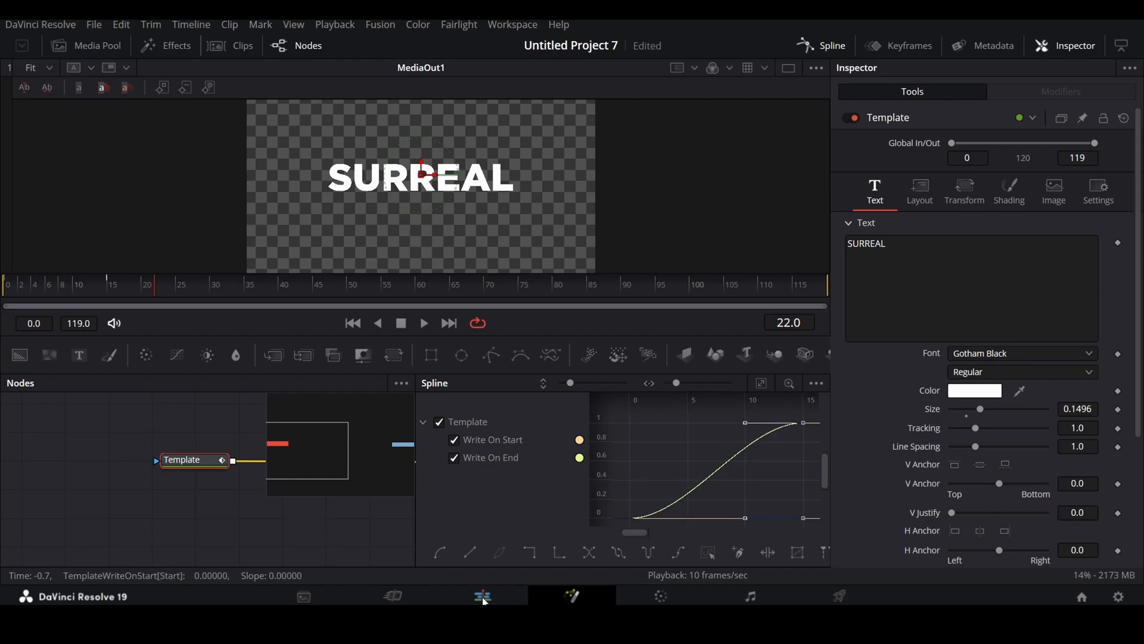
pyautogui.click(481, 596)
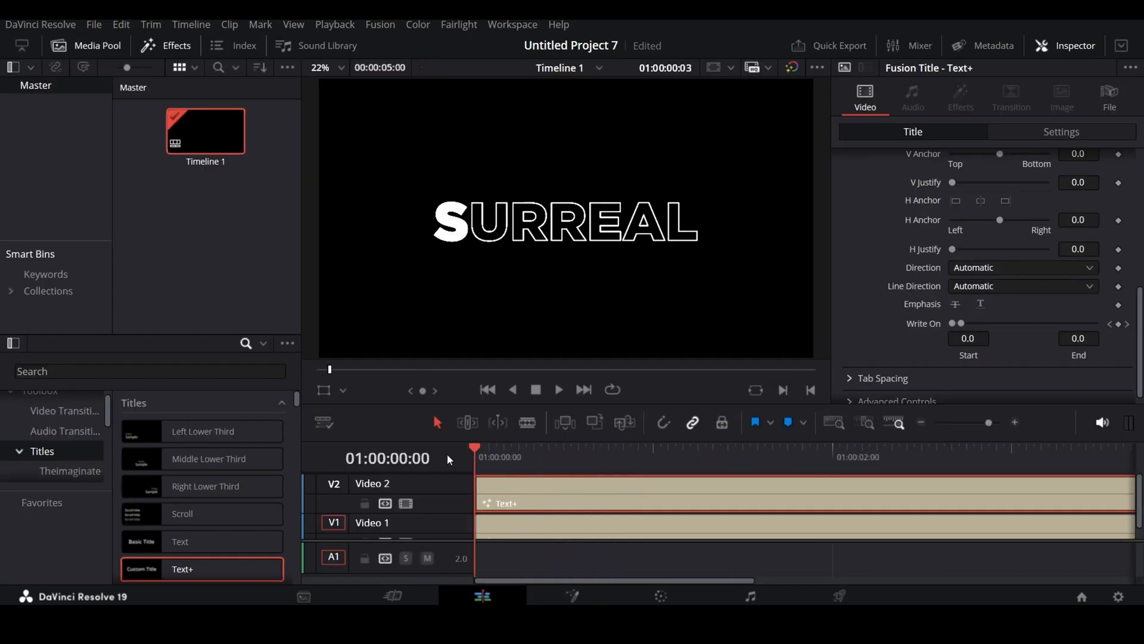